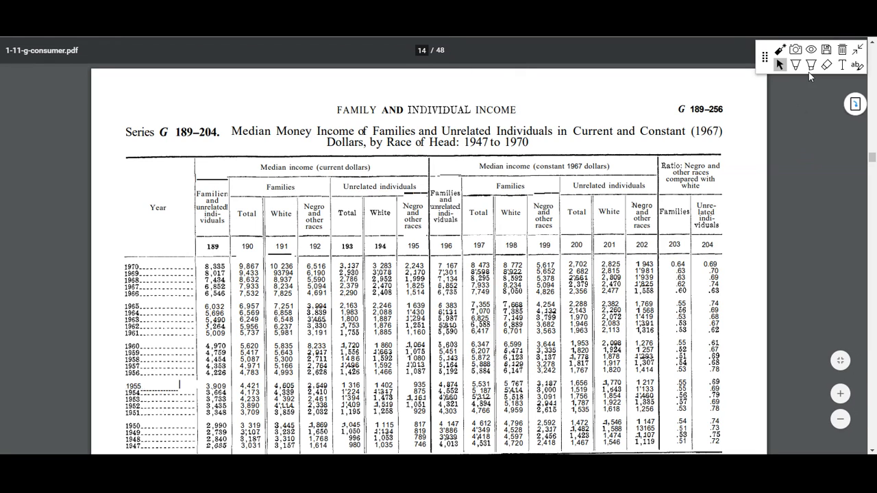
# Pick the highlighter and place the census income table PDF beside the Slides window
pyautogui.click(811, 65)
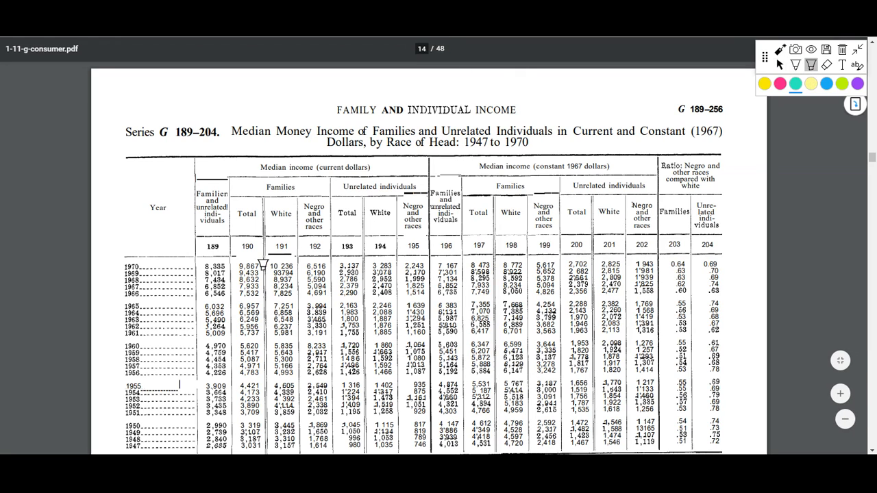
pyautogui.scroll(-3)
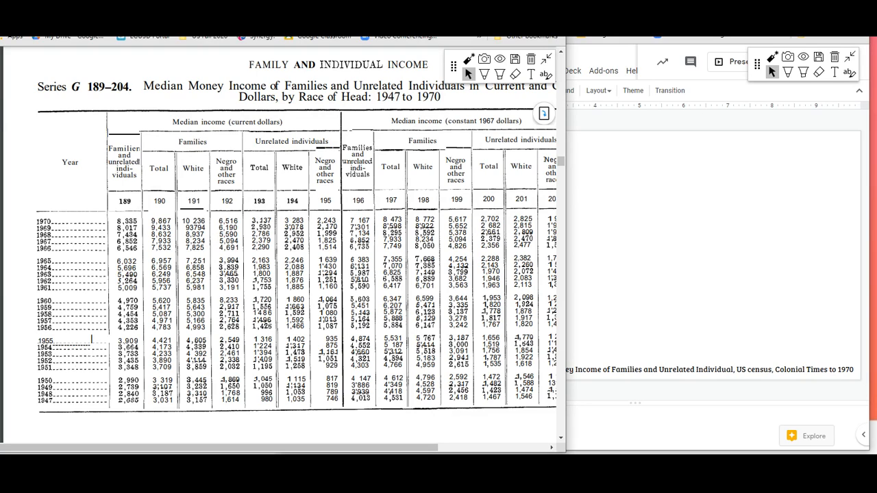
# Type 'Great tool for showing data in a visual way' and insert a sample column chart
pyautogui.write('Great tool for showing data in a visual way')
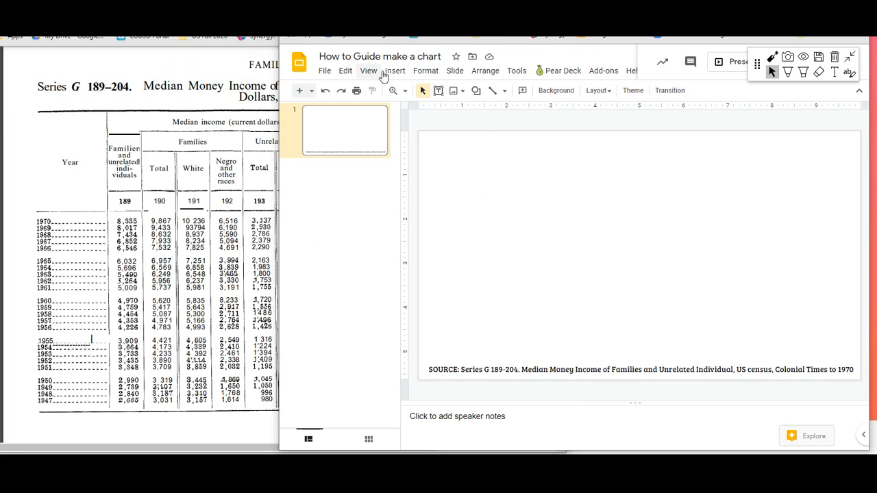
pyautogui.click(395, 71)
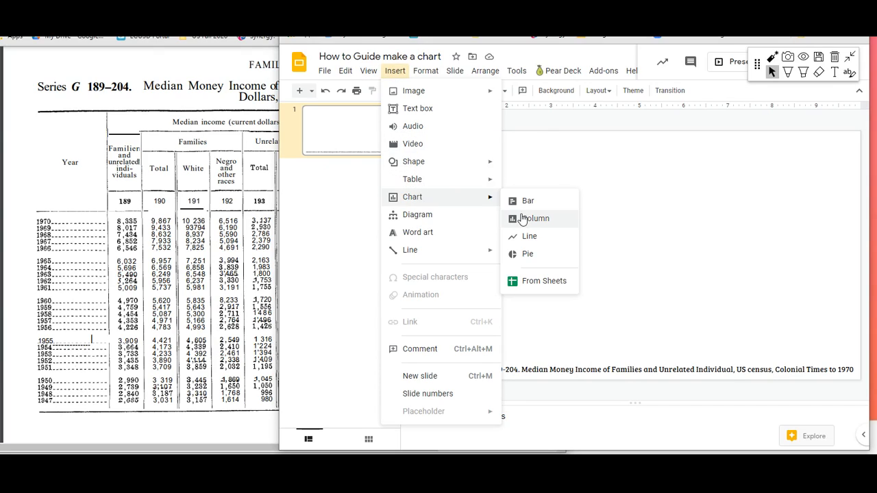
pyautogui.moveTo(527, 254)
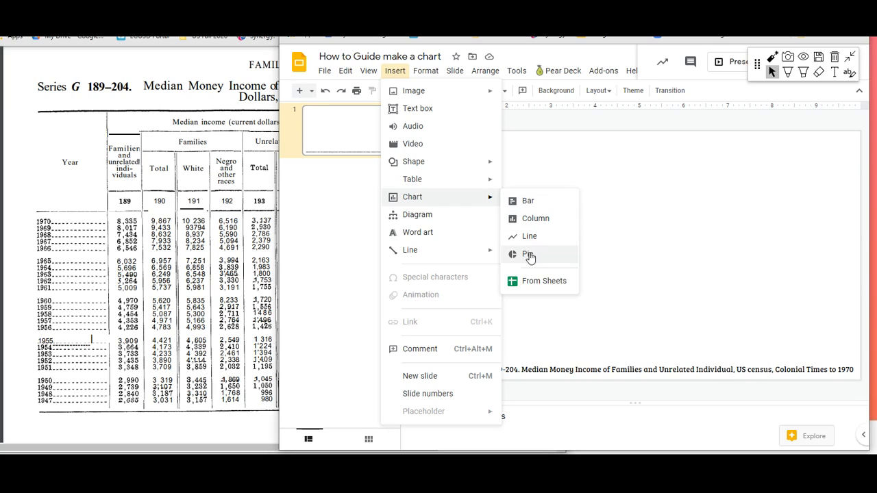
pyautogui.click(529, 254)
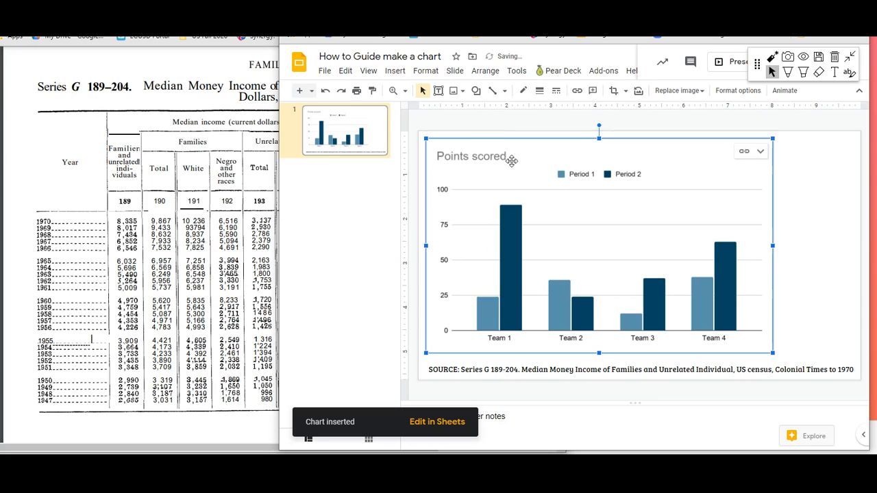
pyautogui.moveTo(777, 158)
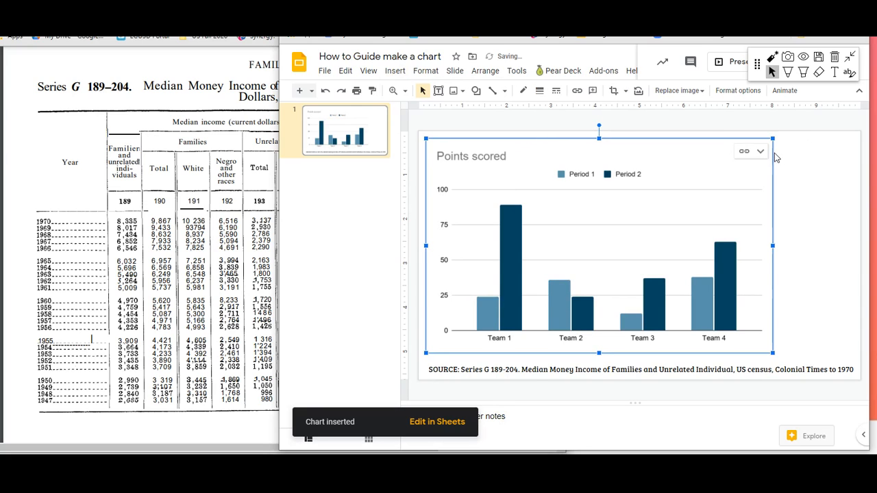
# Open the chart's linked source spreadsheet in Google Sheets via its link menu
pyautogui.click(760, 152)
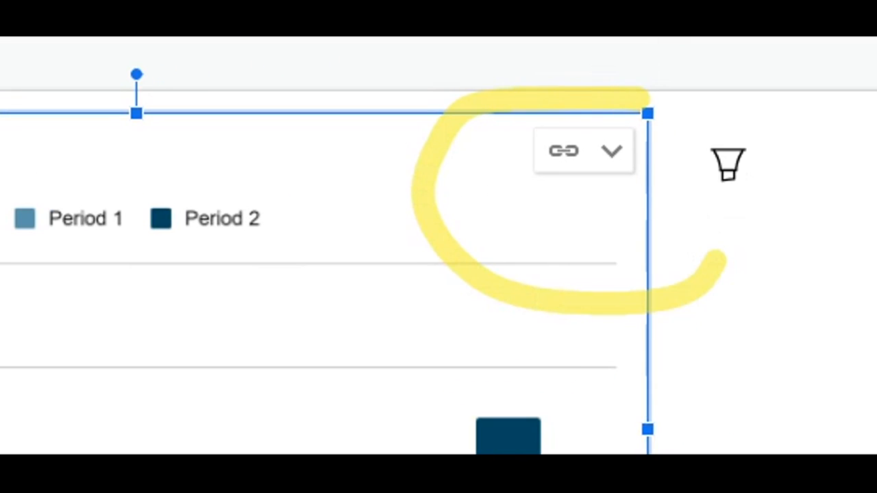
pyautogui.click(611, 150)
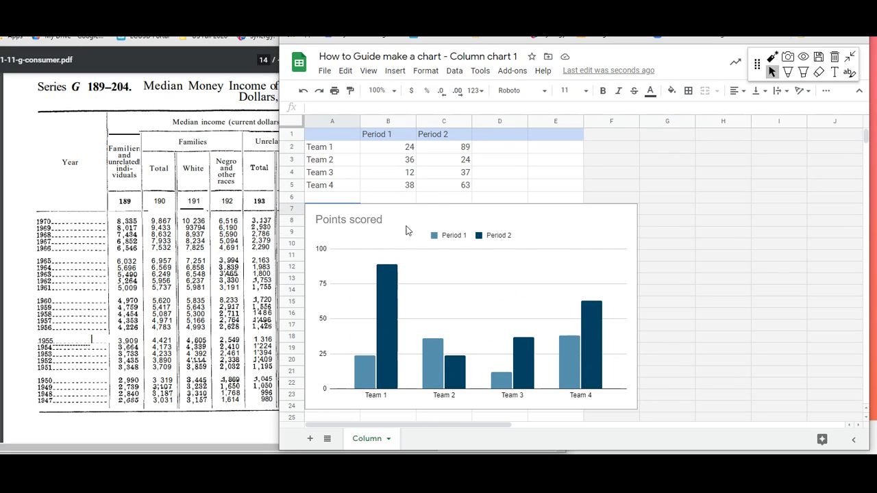
# Move the chart beside the data and clear the sample Team 1–4 period scores
pyautogui.click(333, 172)
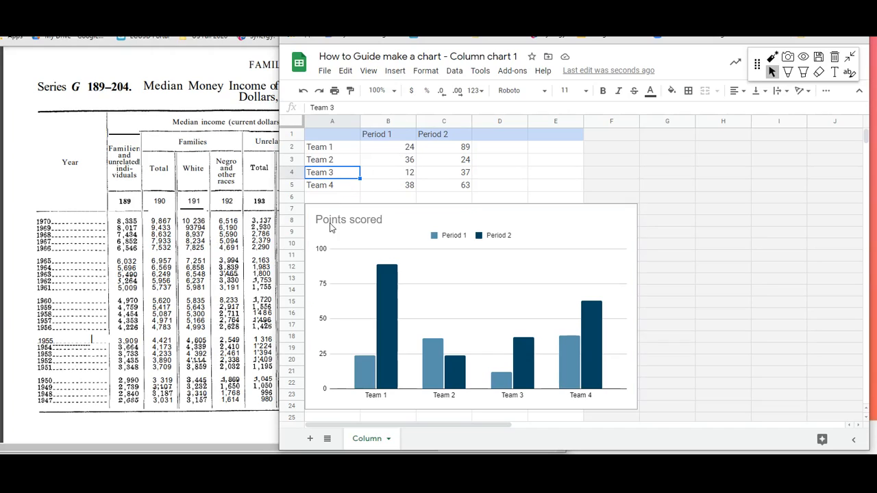
pyautogui.click(356, 247)
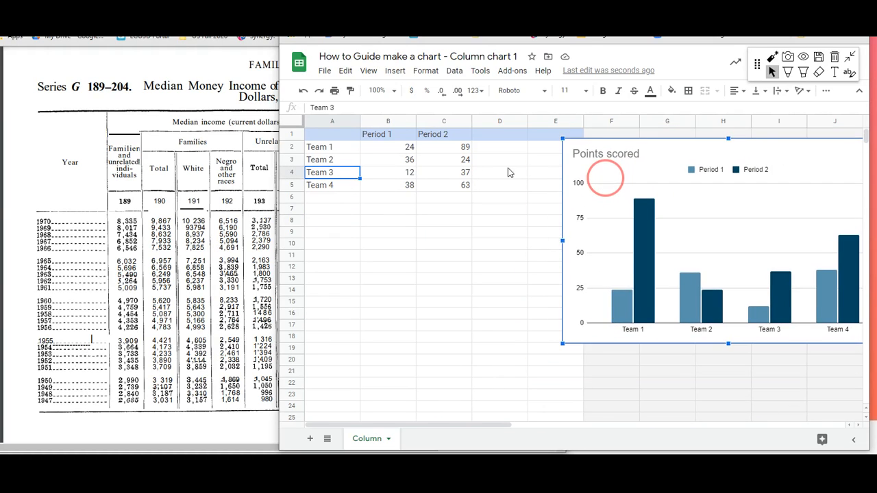
pyautogui.click(443, 185)
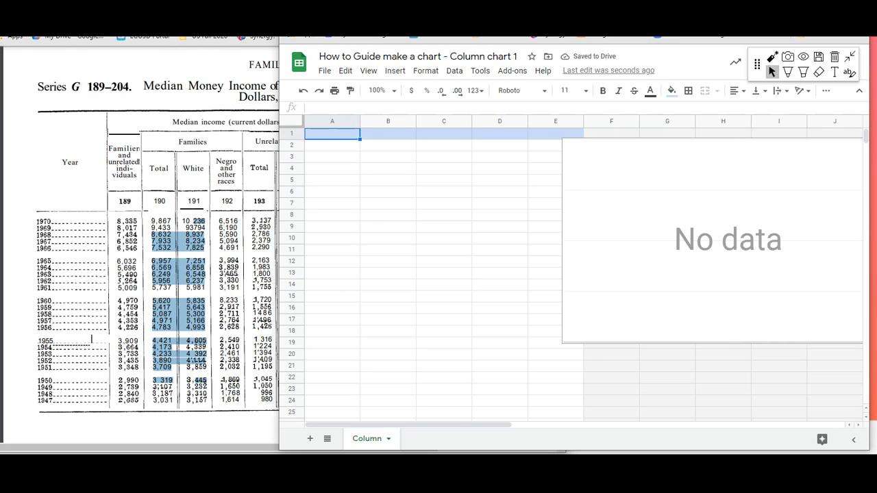
# Enter the row 1 headers Year, White and African American
pyautogui.write('Year')
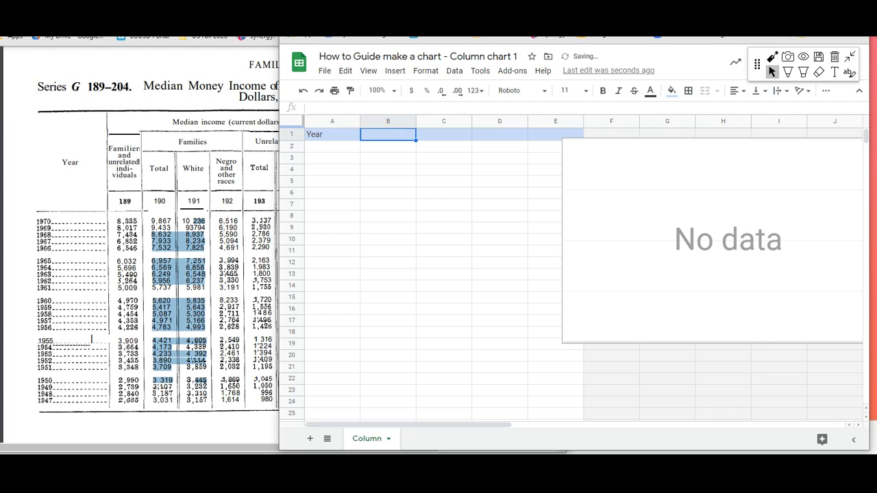
pyautogui.write('White')
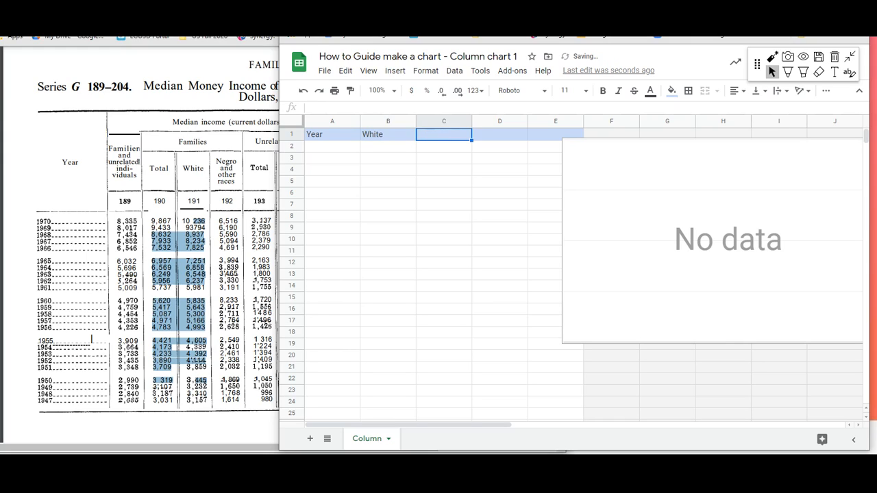
pyautogui.write('Afria')
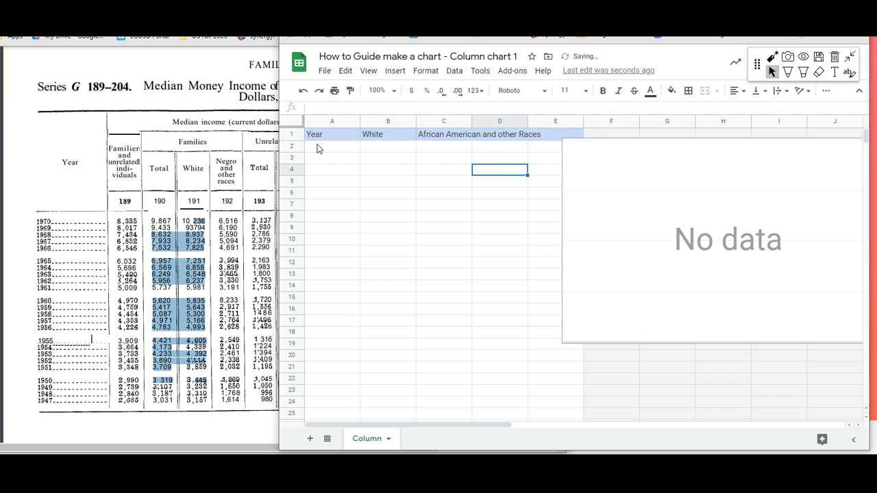
pyautogui.moveTo(318, 203)
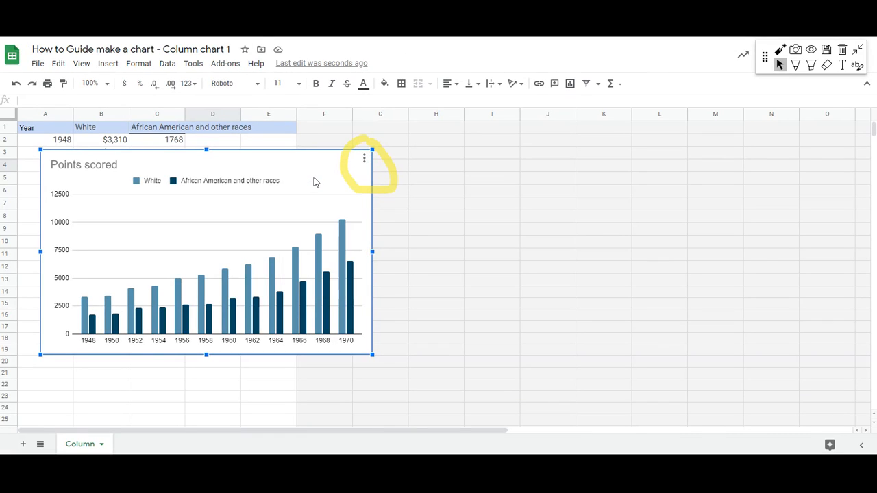
# Try area, line, combo and 100% stacked area chart types, then return to columns
pyautogui.click(364, 159)
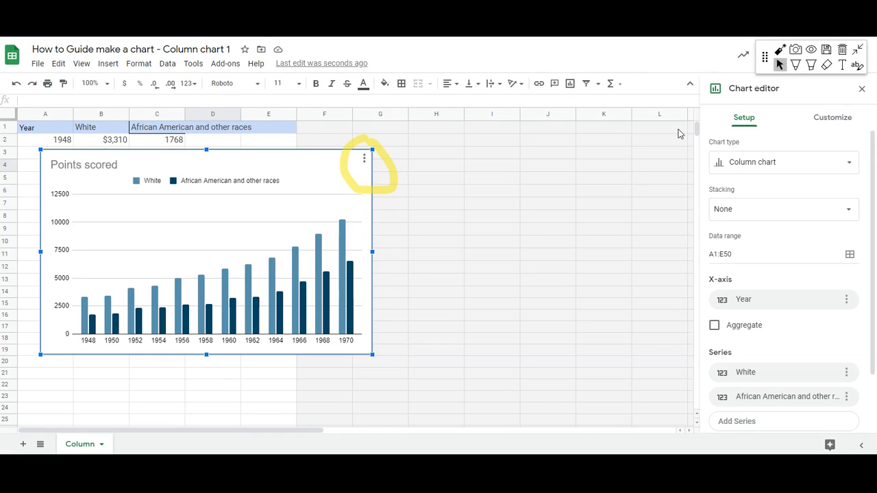
pyautogui.click(781, 162)
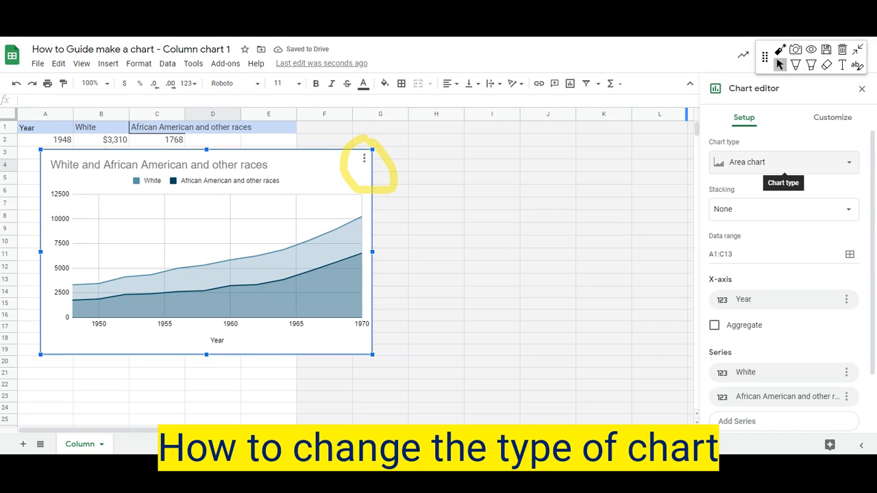
pyautogui.moveTo(749, 170)
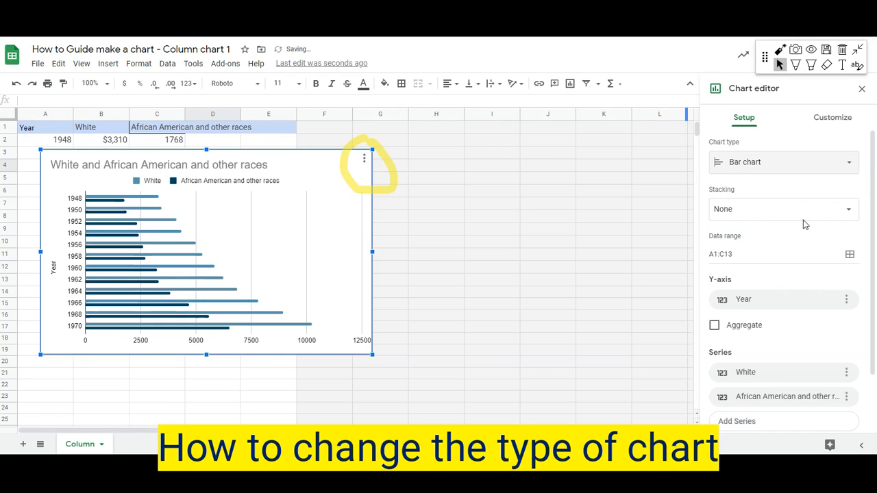
pyautogui.click(784, 162)
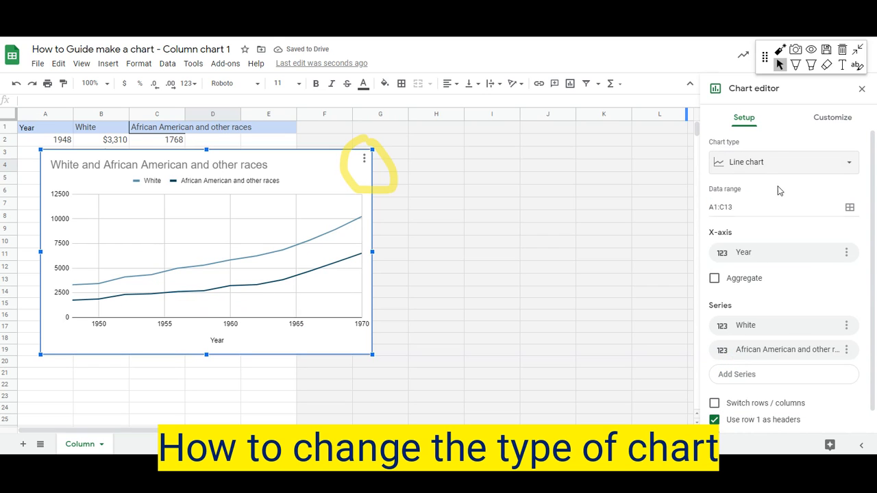
pyautogui.click(781, 162)
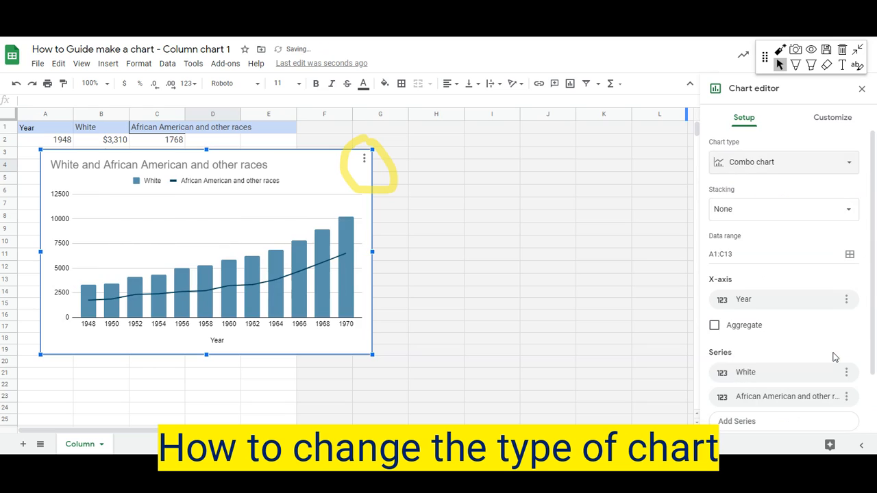
pyautogui.click(783, 162)
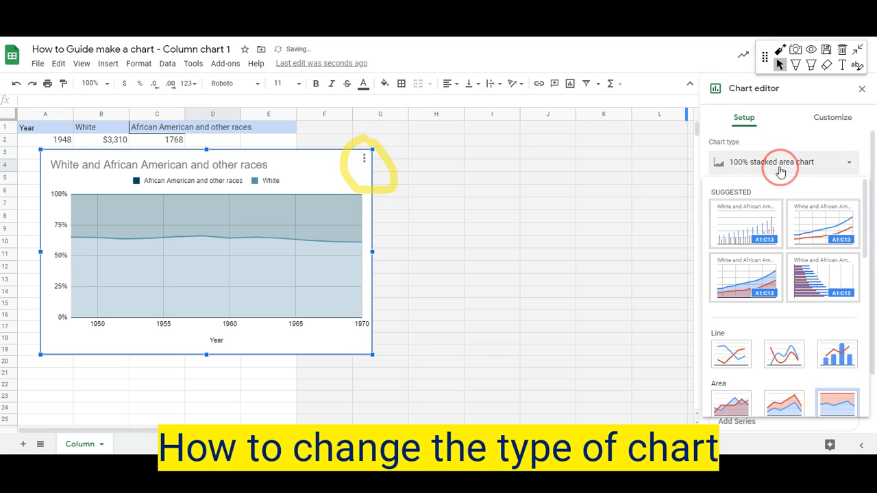
pyautogui.click(782, 162)
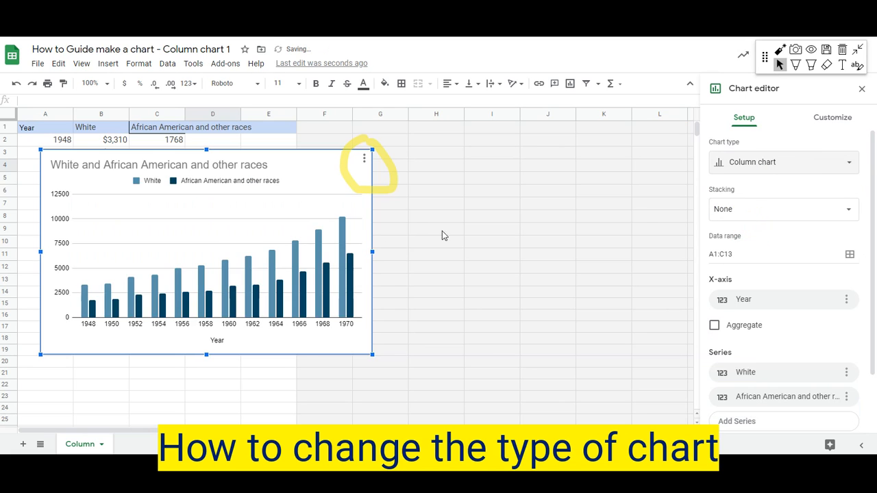
pyautogui.moveTo(784, 209)
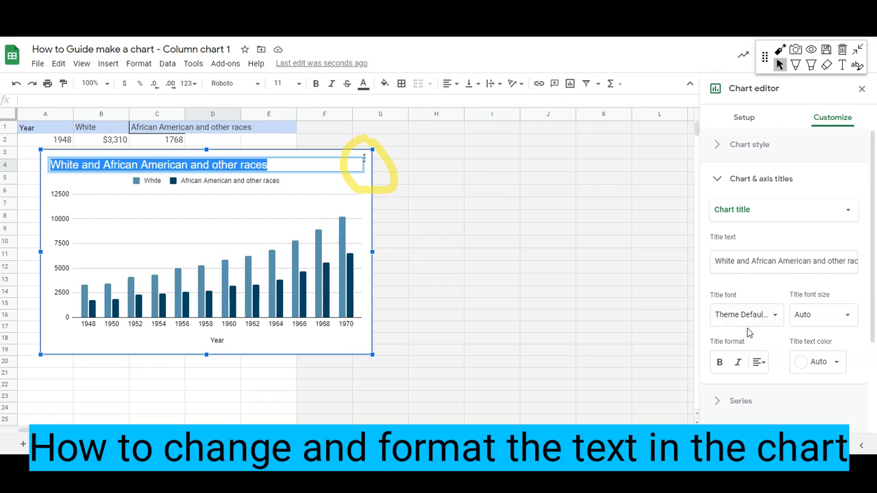
pyautogui.moveTo(746, 315)
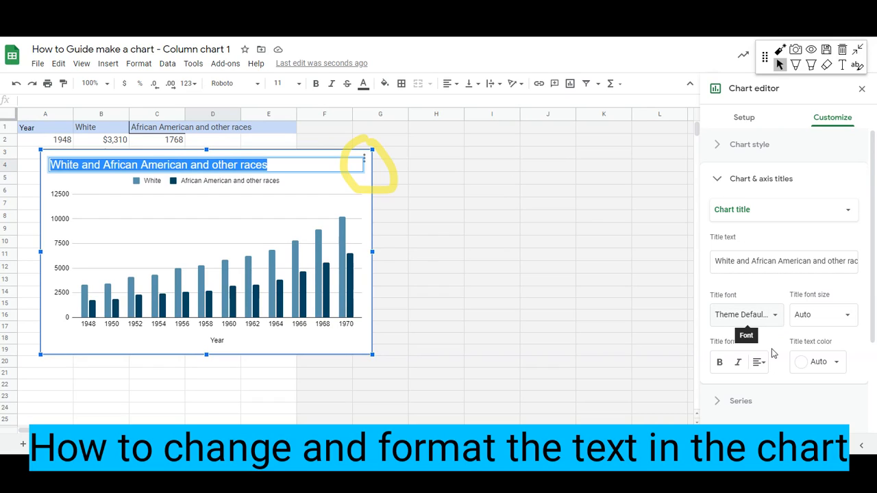
# Center the 'White and African American and Other Races' title and set its font to Wide
pyautogui.click(758, 362)
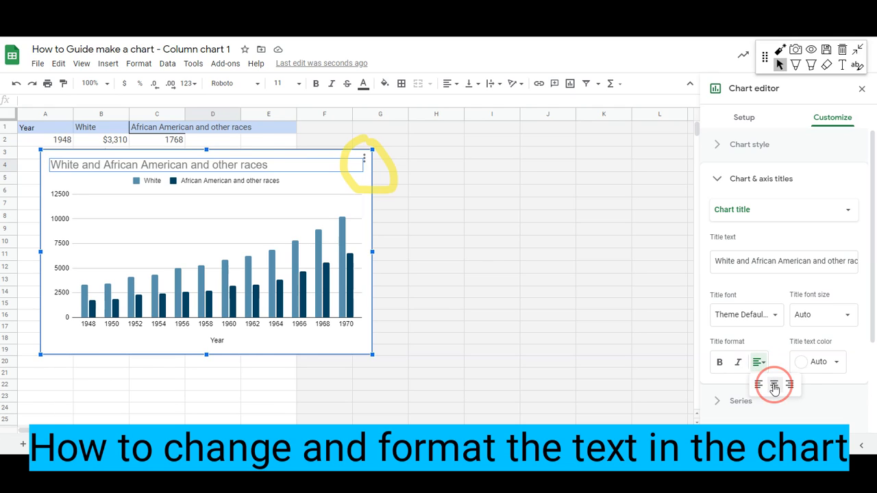
pyautogui.click(743, 315)
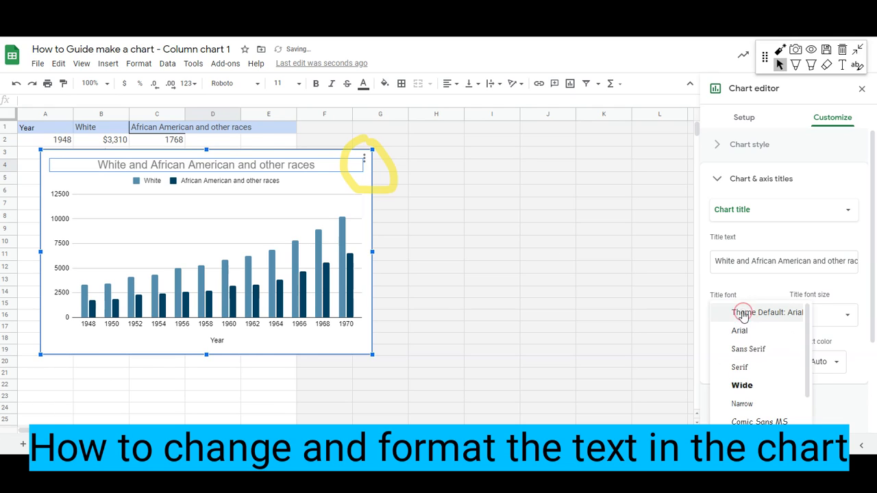
pyautogui.click(743, 385)
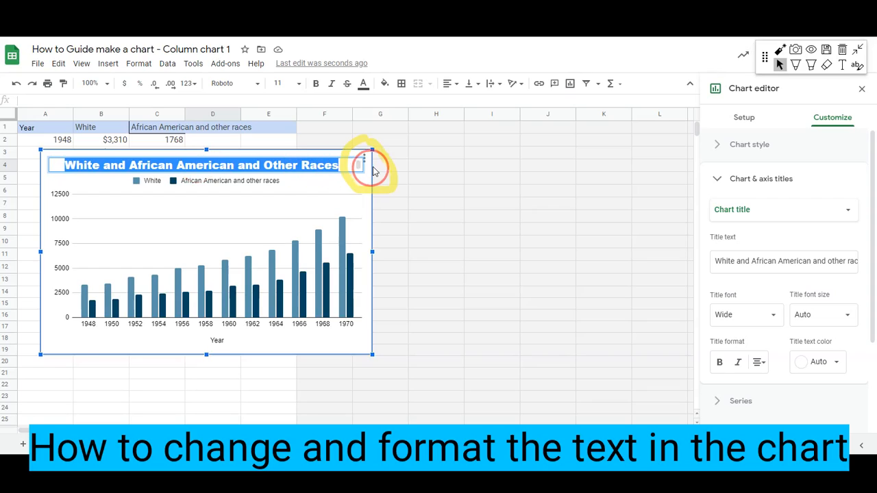
pyautogui.click(818, 362)
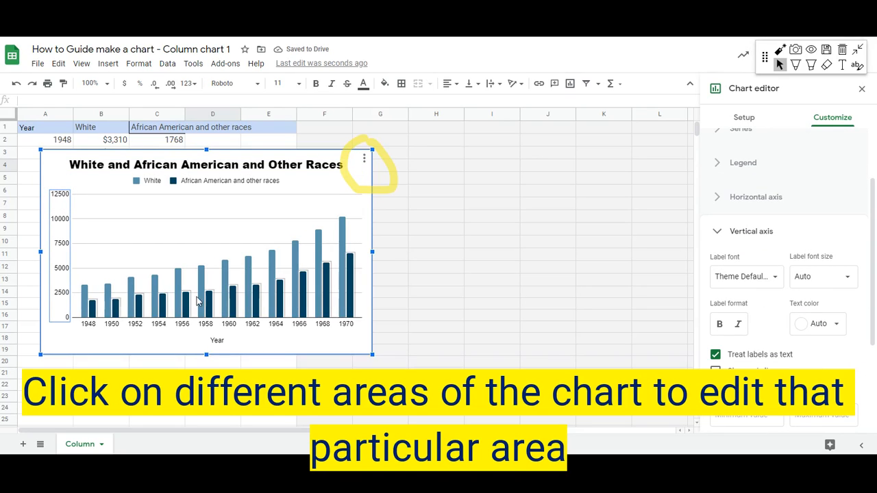
pyautogui.moveTo(261, 306)
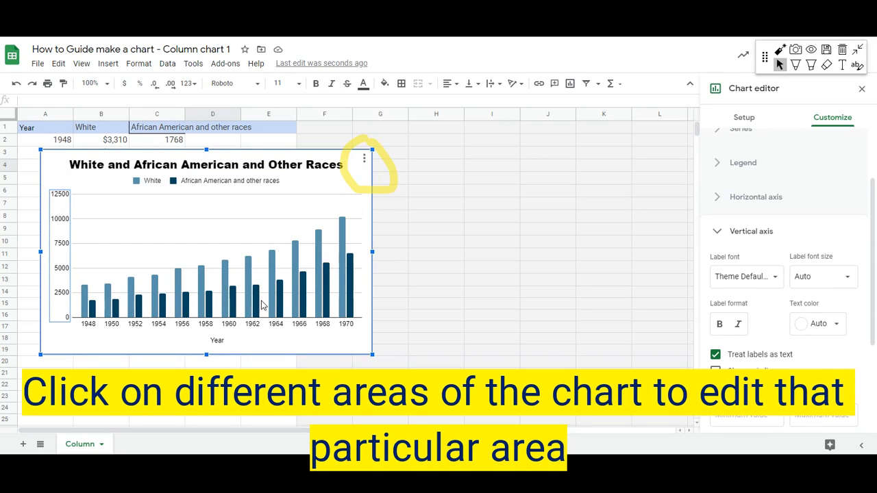
# Set the legend text to size 16 in a serif font
pyautogui.click(152, 180)
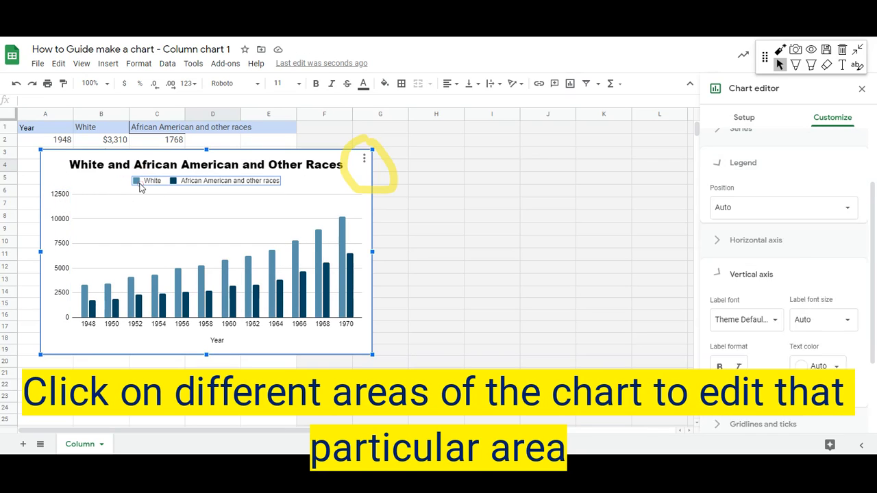
pyautogui.click(817, 366)
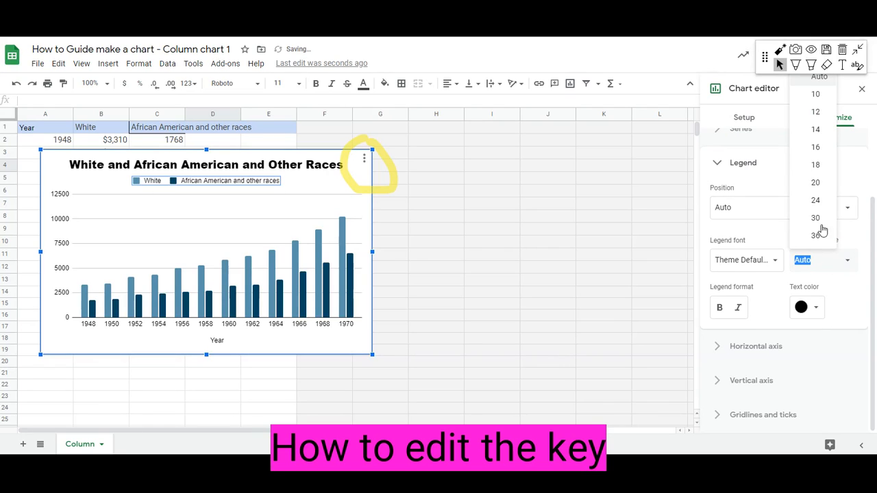
pyautogui.click(816, 164)
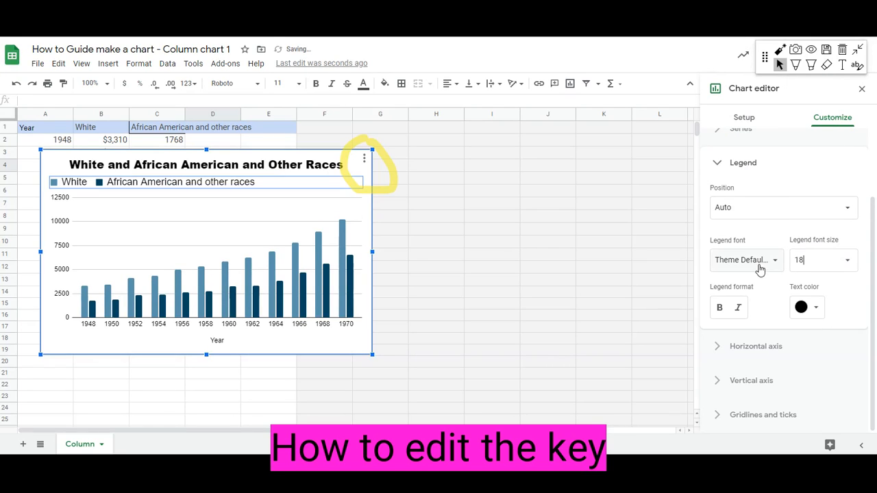
pyautogui.click(799, 260)
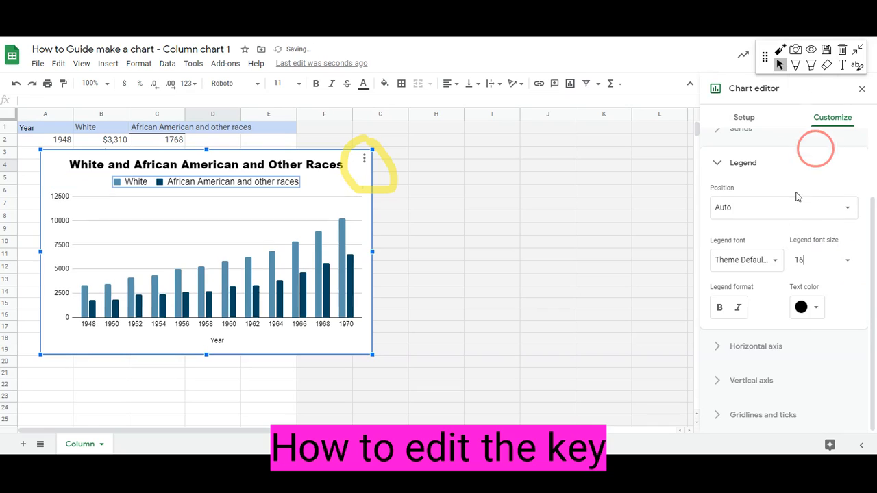
pyautogui.click(747, 259)
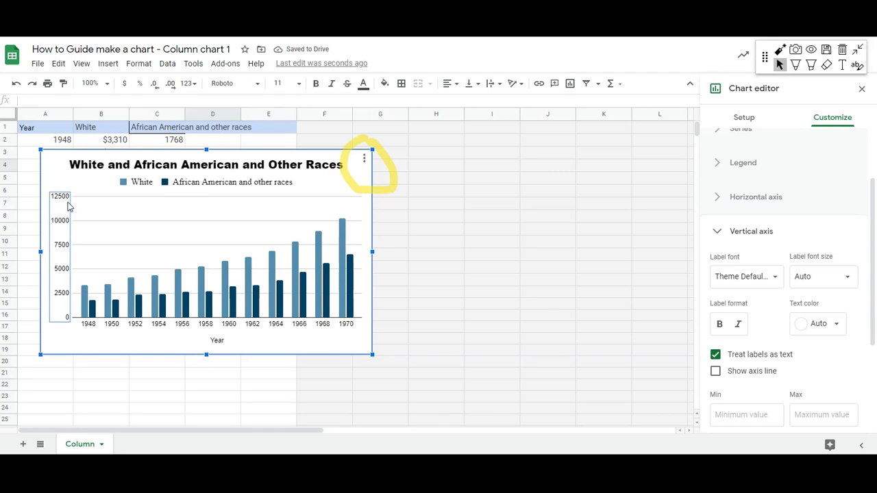
pyautogui.moveTo(142, 249)
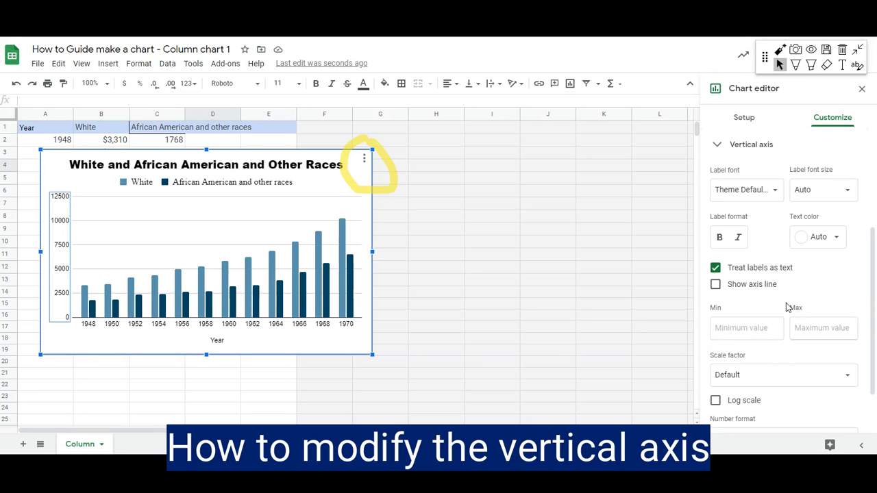
# Format vertical axis labels as rounded currency in a larger Sans Serif font
pyautogui.scroll(-3)
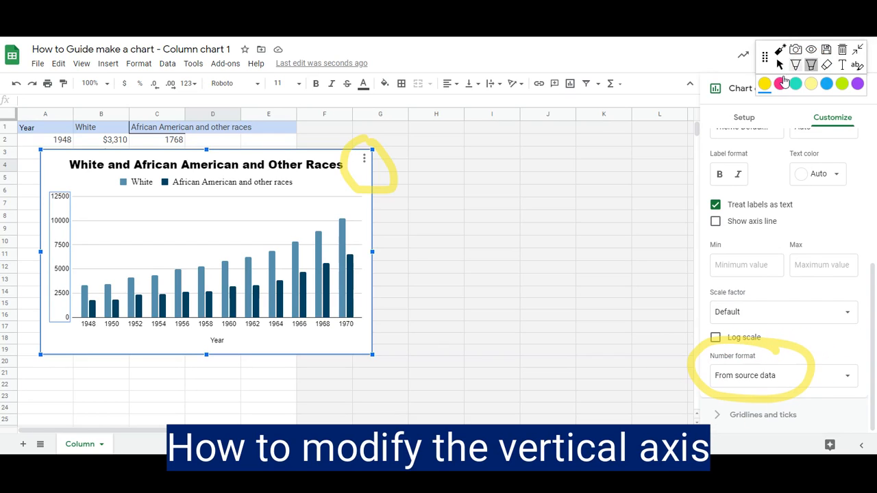
pyautogui.click(781, 375)
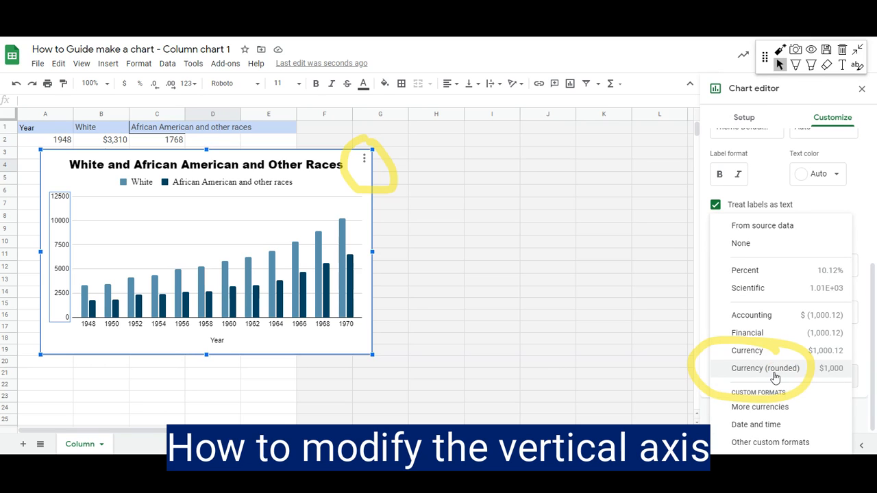
pyautogui.click(765, 368)
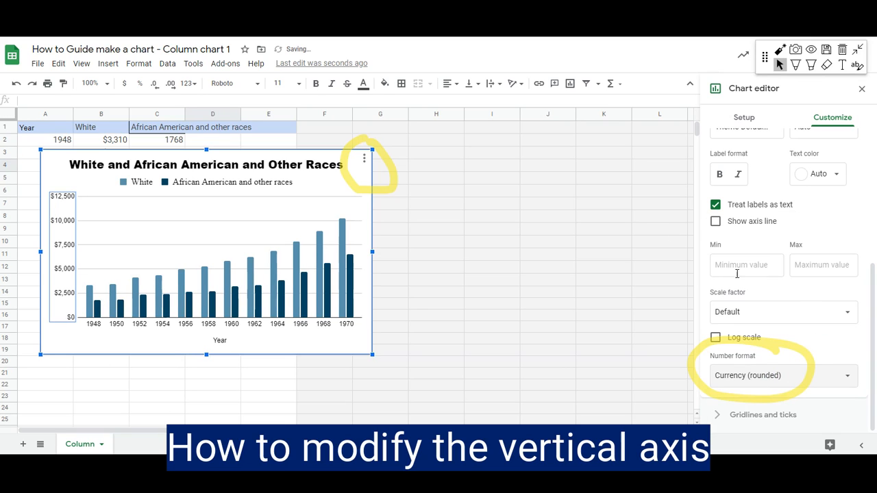
pyautogui.click(818, 173)
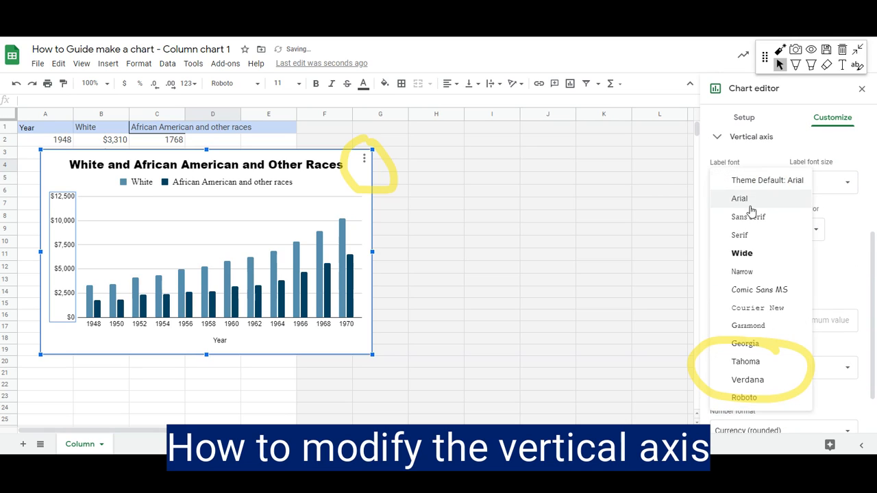
pyautogui.click(748, 217)
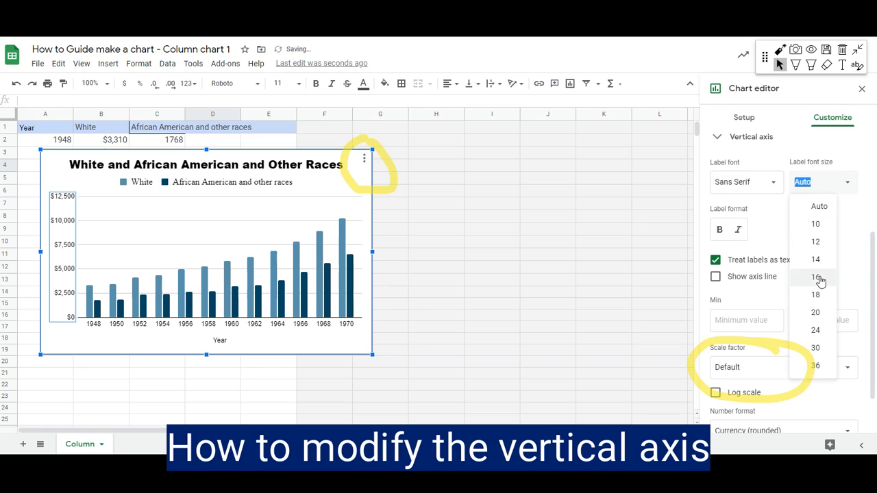
pyautogui.click(815, 278)
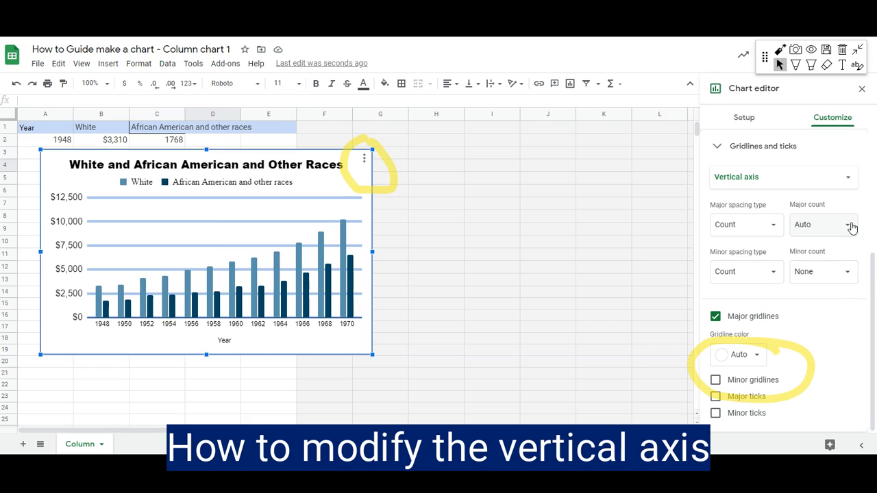
# Reset major gridlines to Auto, add 4 minor gridlines, and choose a lighter gridline colour
pyautogui.write('3')
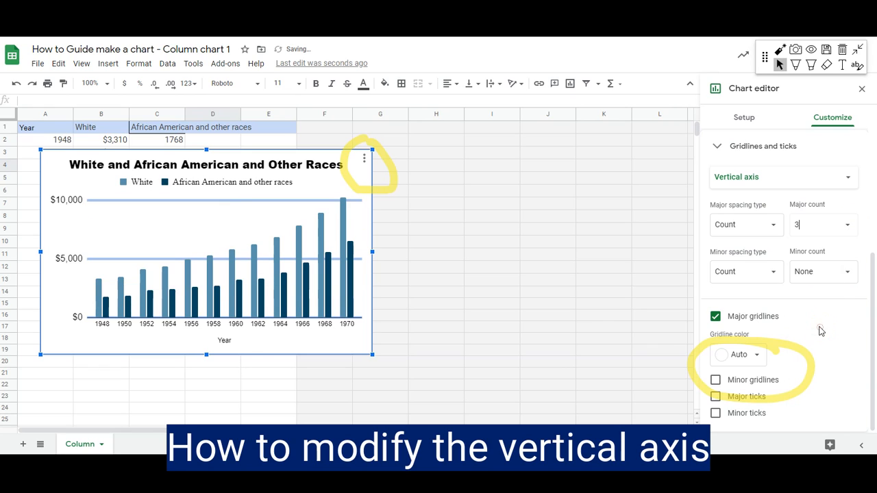
pyautogui.click(845, 225)
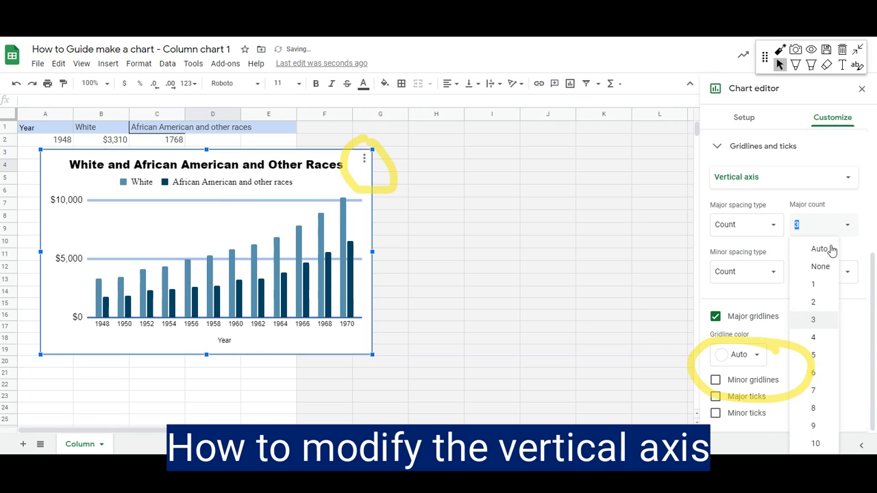
pyautogui.click(820, 248)
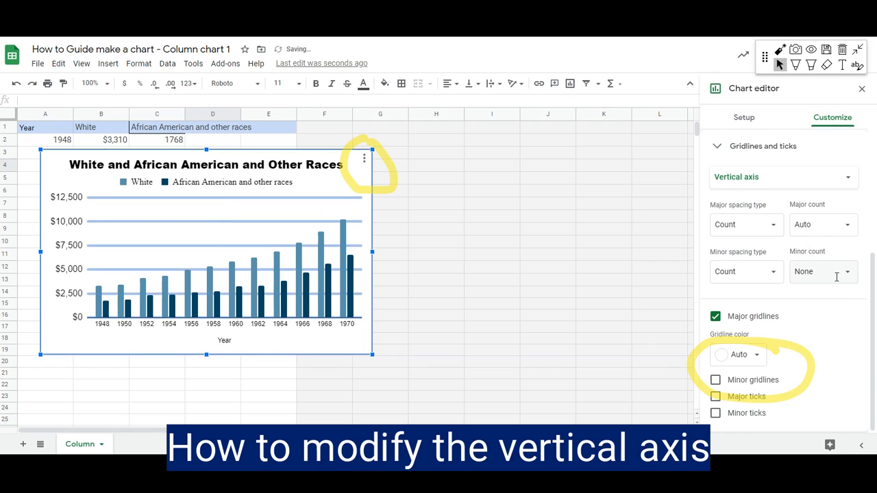
pyautogui.click(746, 272)
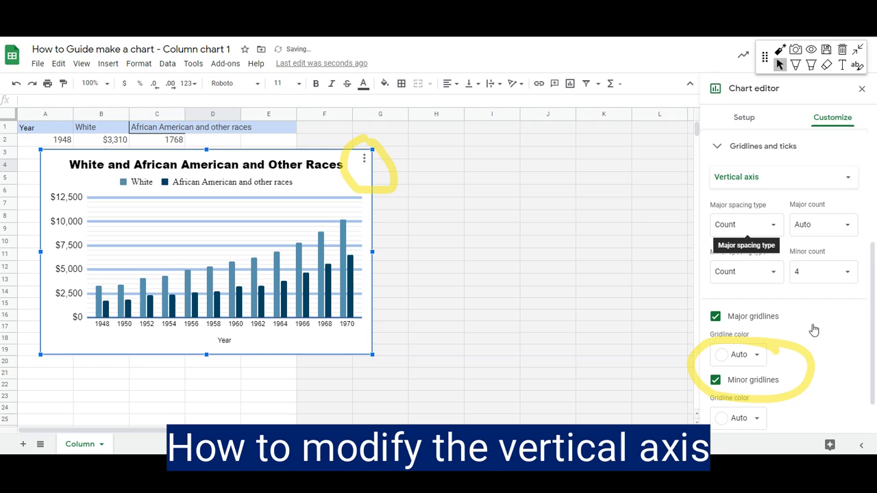
pyautogui.click(738, 354)
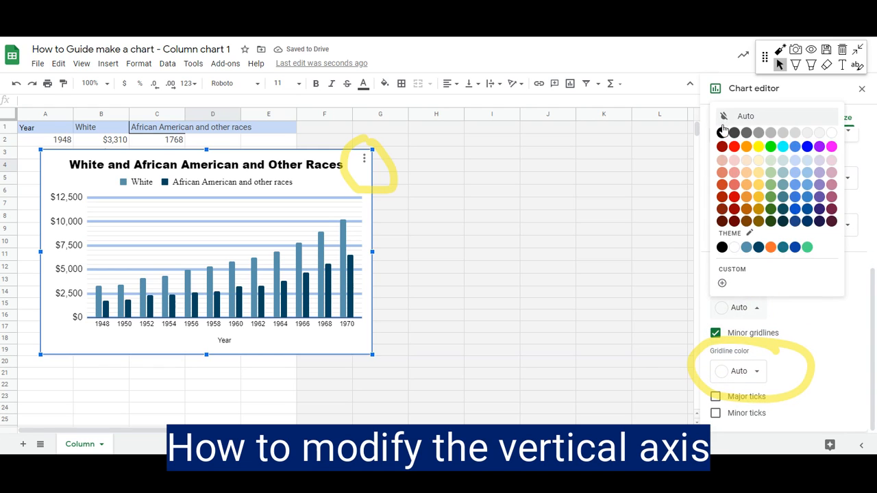
pyautogui.click(721, 133)
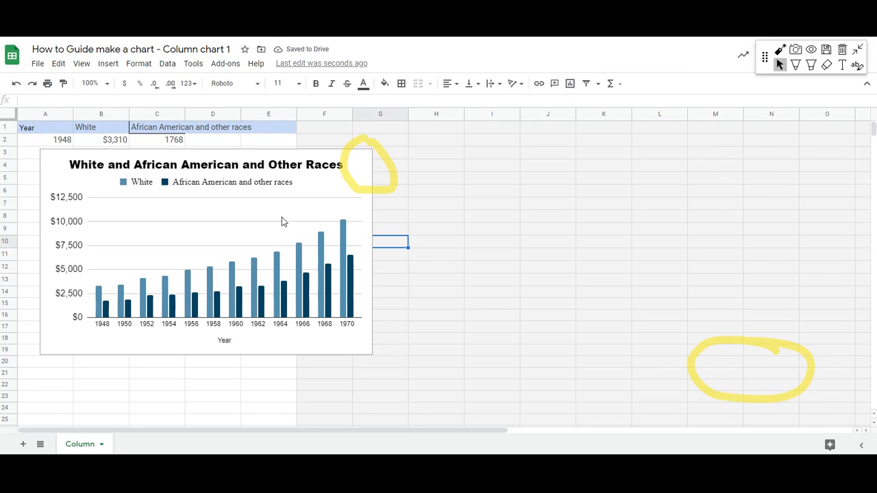
pyautogui.moveTo(156, 294)
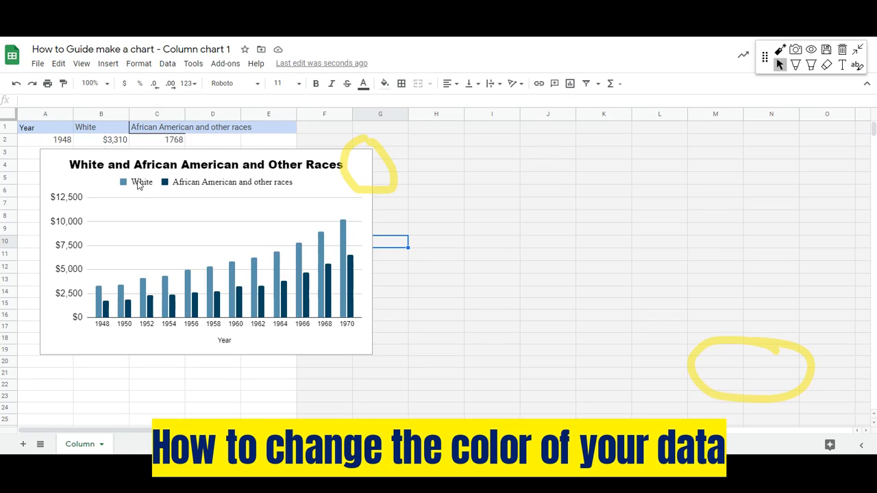
pyautogui.moveTo(192, 289)
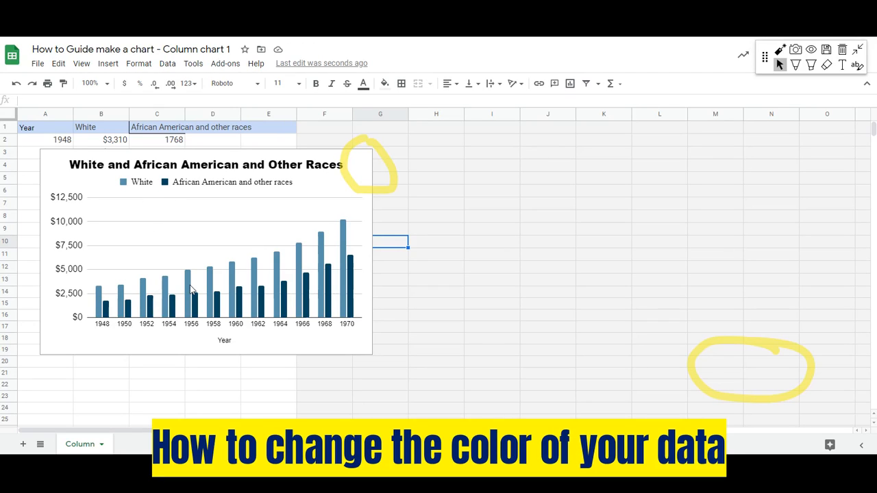
pyautogui.moveTo(346, 231)
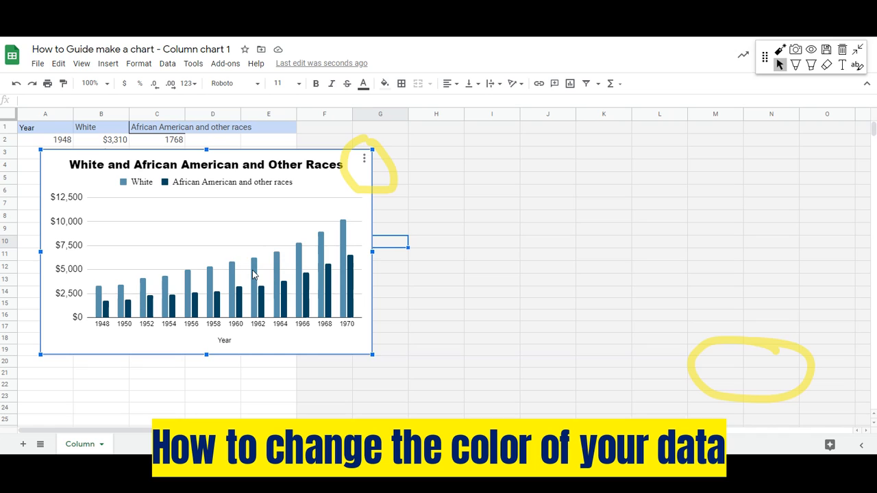
# Edit the chart and set the White income series colour to orange
pyautogui.click(364, 159)
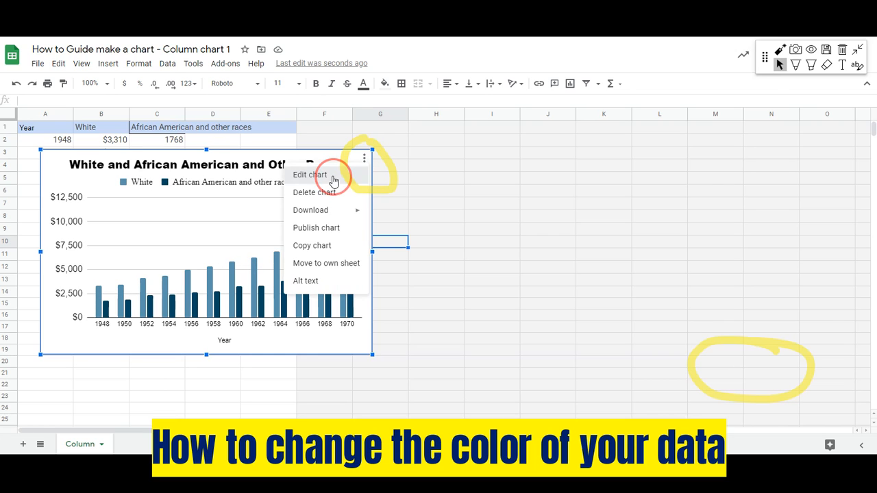
pyautogui.click(309, 174)
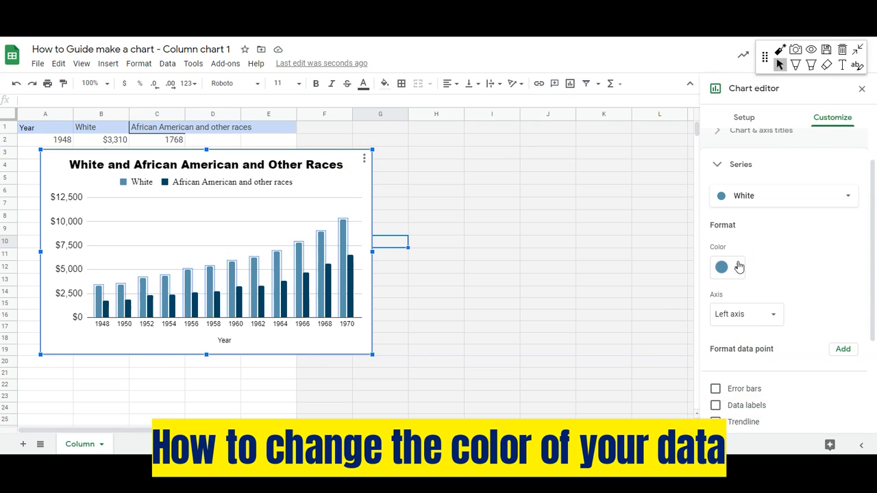
pyautogui.click(721, 268)
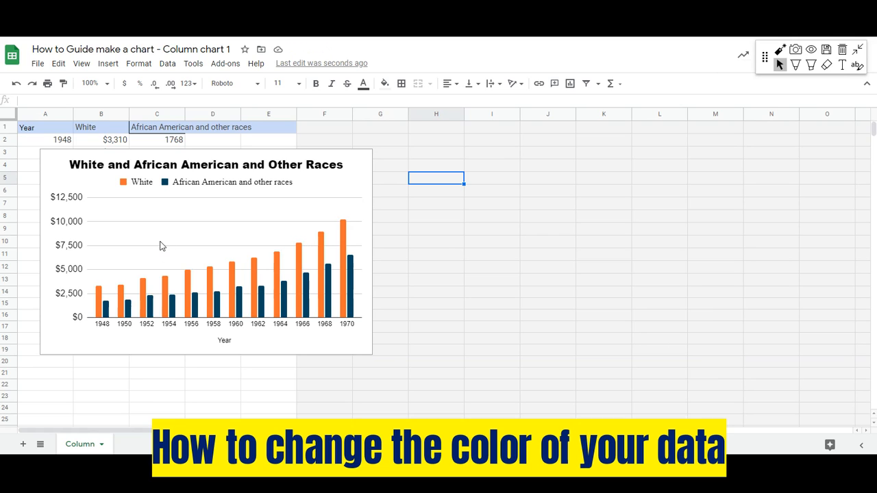
pyautogui.moveTo(322, 228)
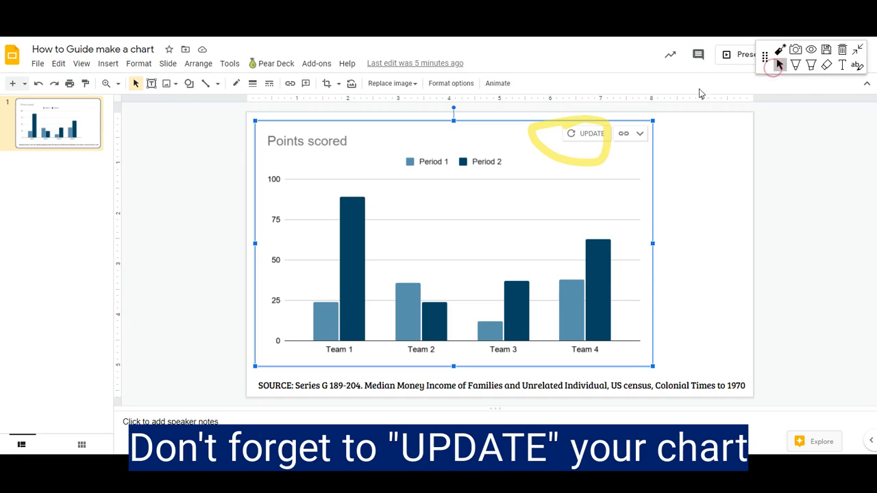
# Update the linked census income chart on the slide to its latest version
pyautogui.click(586, 133)
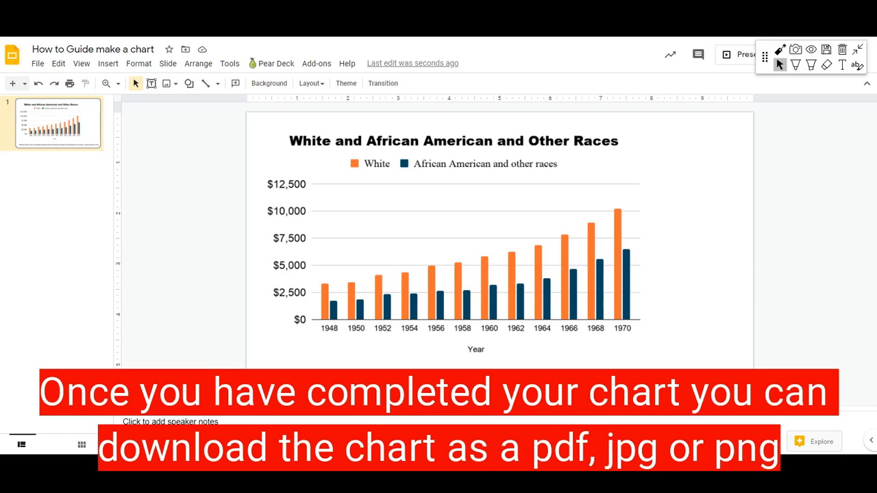
# Show the File > Download formats list (PDF, JPEG, PNG) for the slide
pyautogui.click(38, 64)
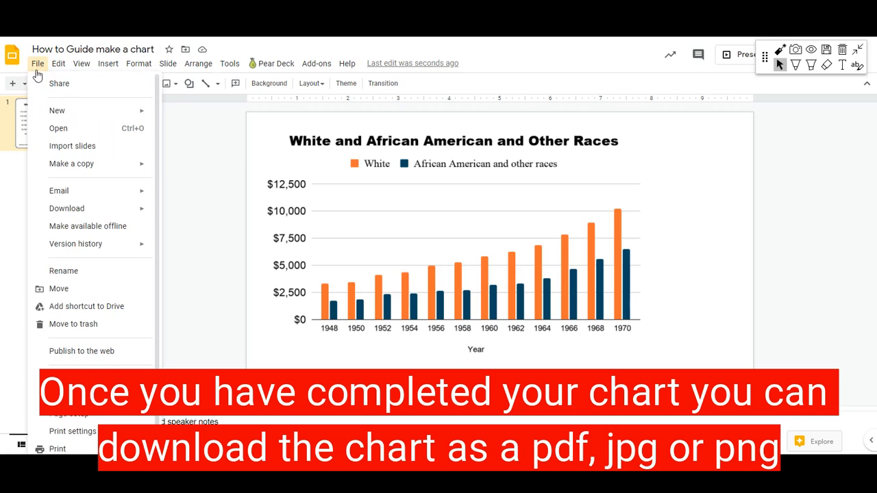
pyautogui.click(66, 208)
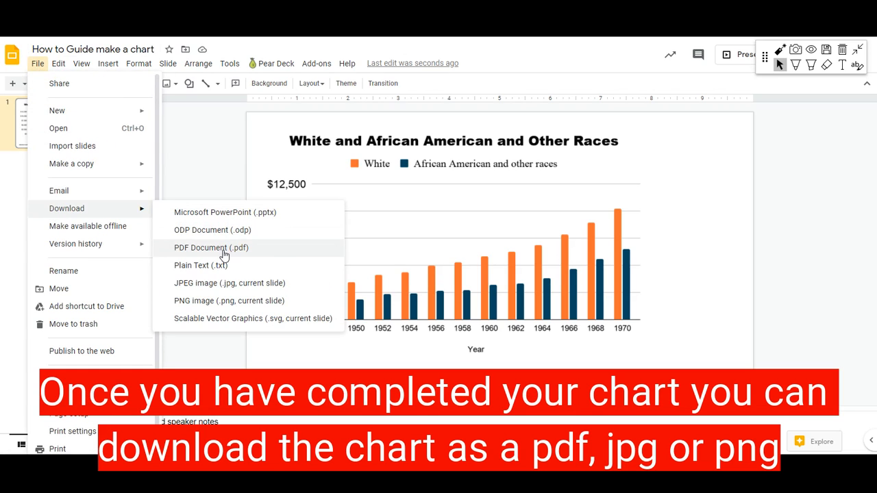
pyautogui.moveTo(208, 293)
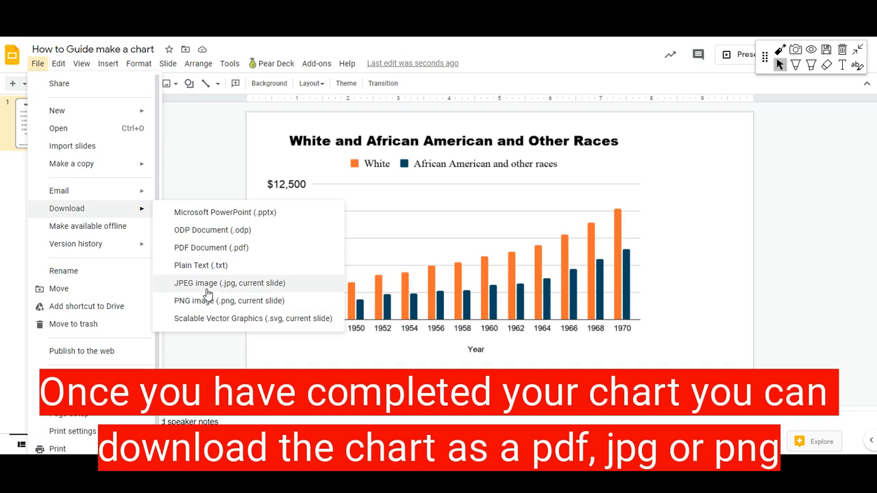